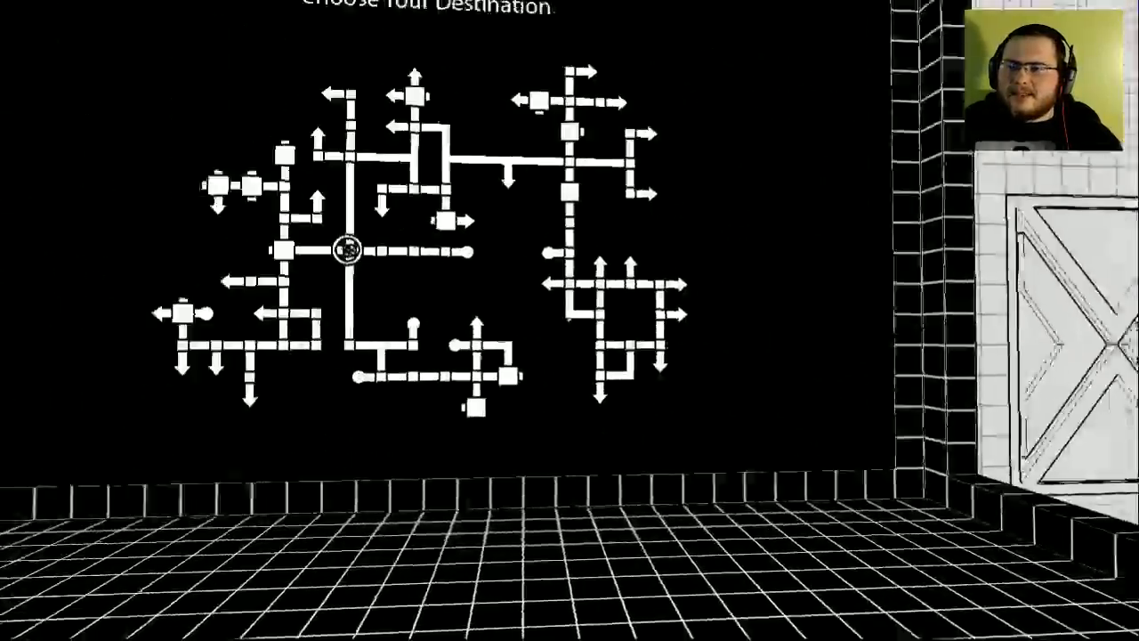
Show the Click To Travel preview for the Many Different Angles room on the destination map.
click(347, 250)
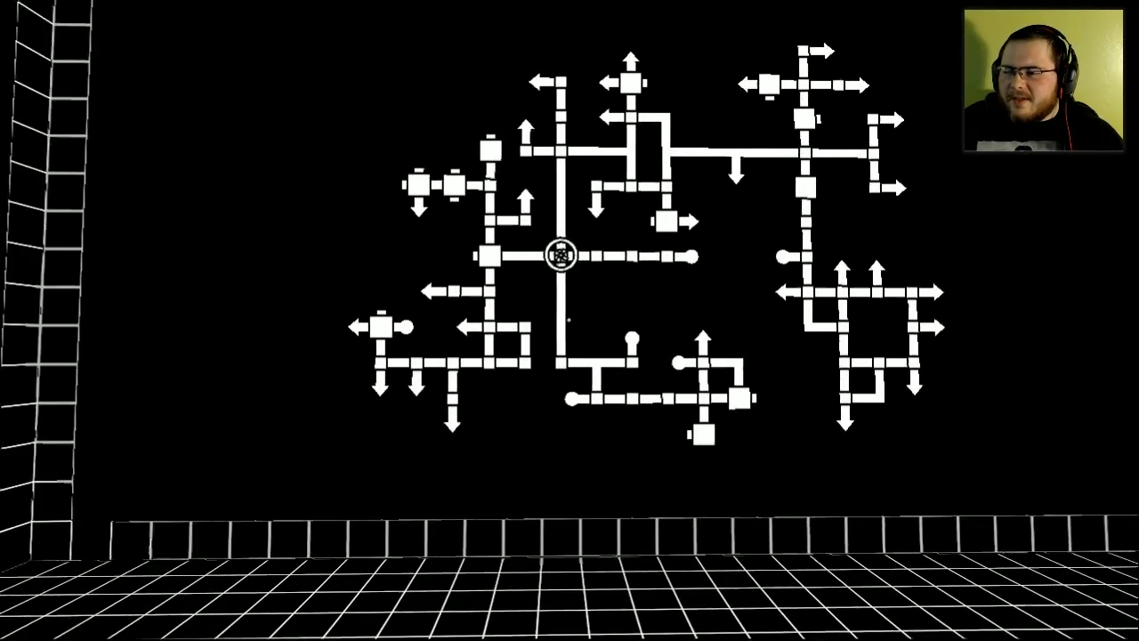
click(562, 255)
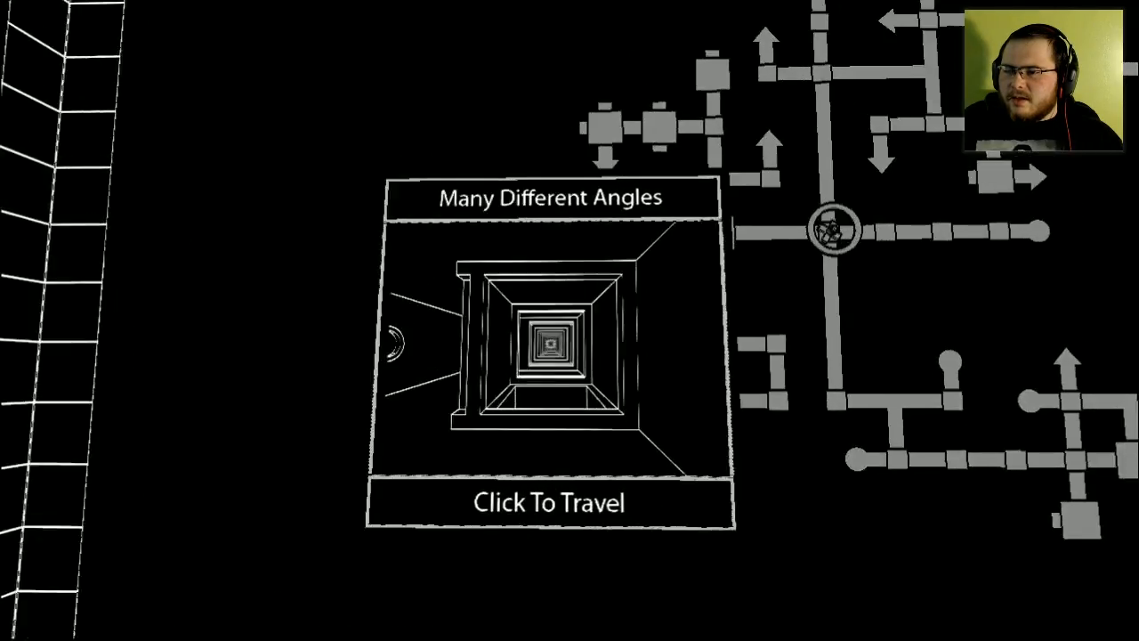
click(548, 502)
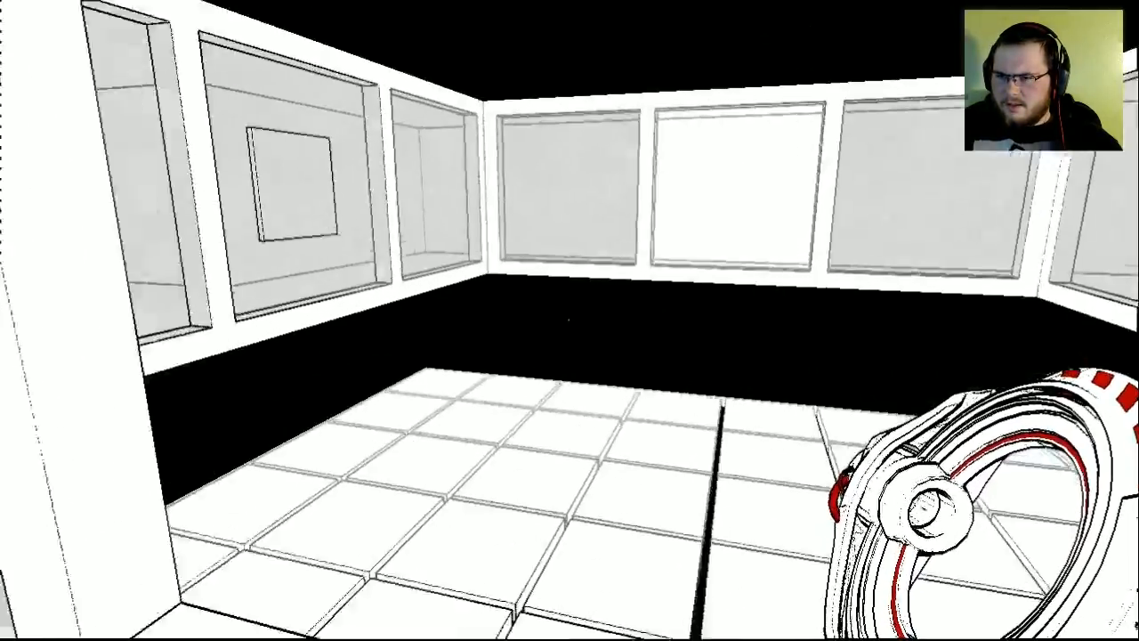
mouse_move(570, 320)
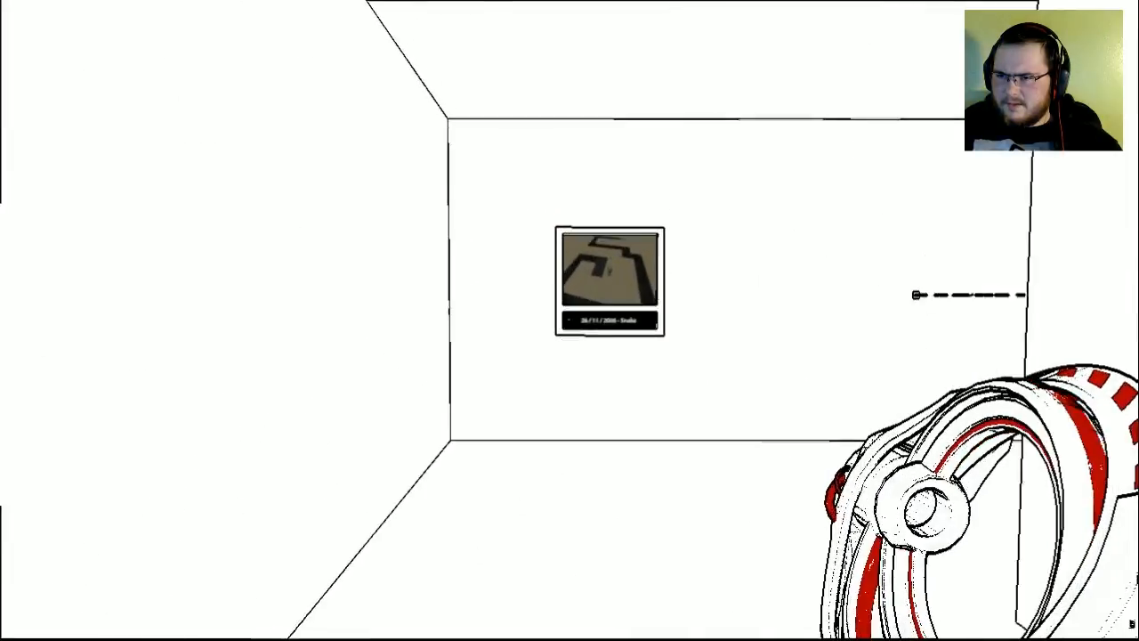
Walk past the framed maze sign to the magenta-tinted window in the white room.
click(609, 282)
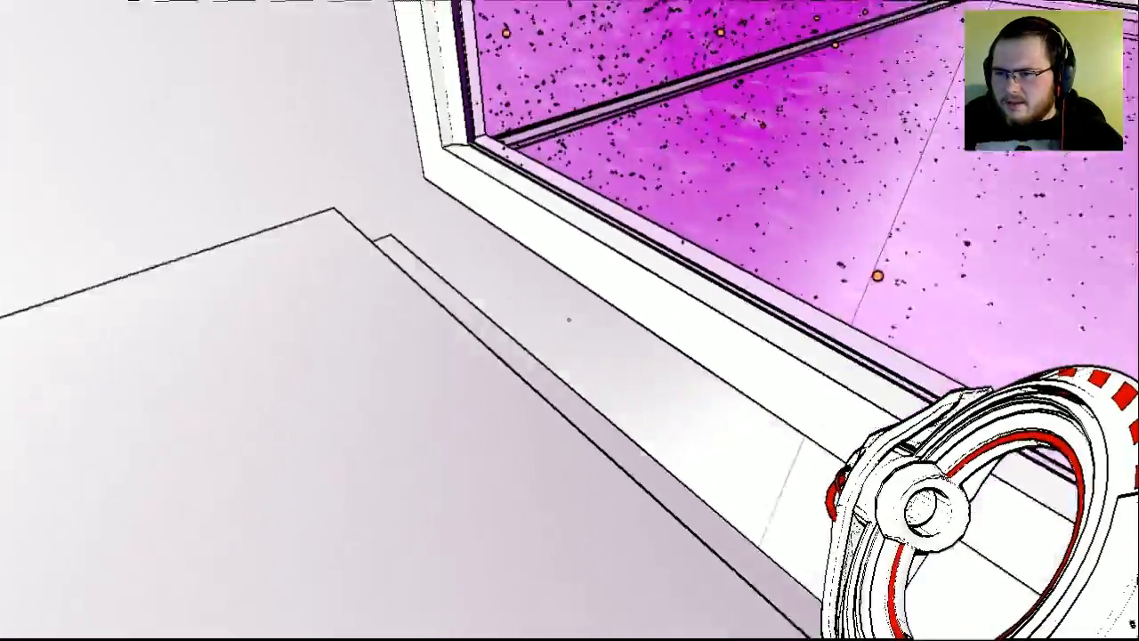
mouse_move(570, 320)
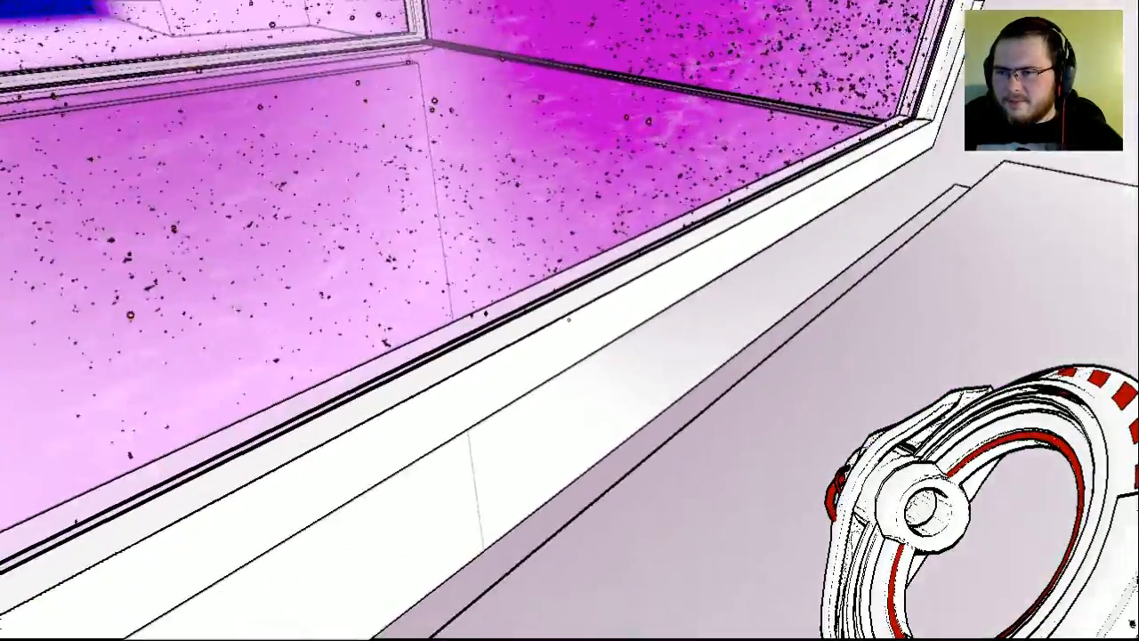